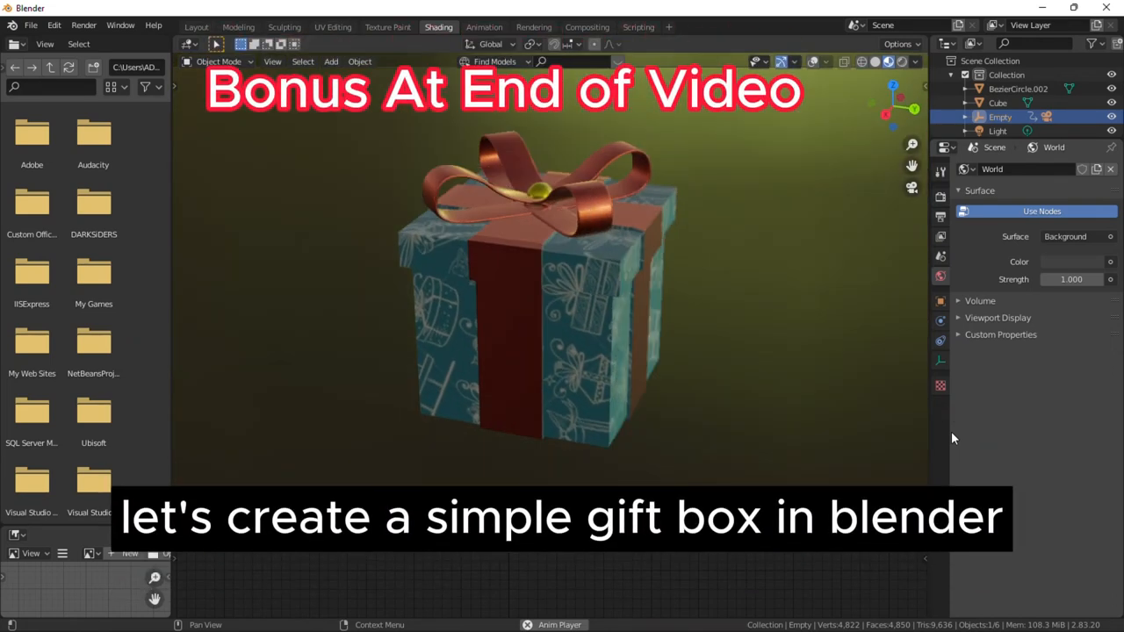
Extrude raised ribbon bands on the cube and reshape a Bezier circle into a bow loop
left_click(196, 26)
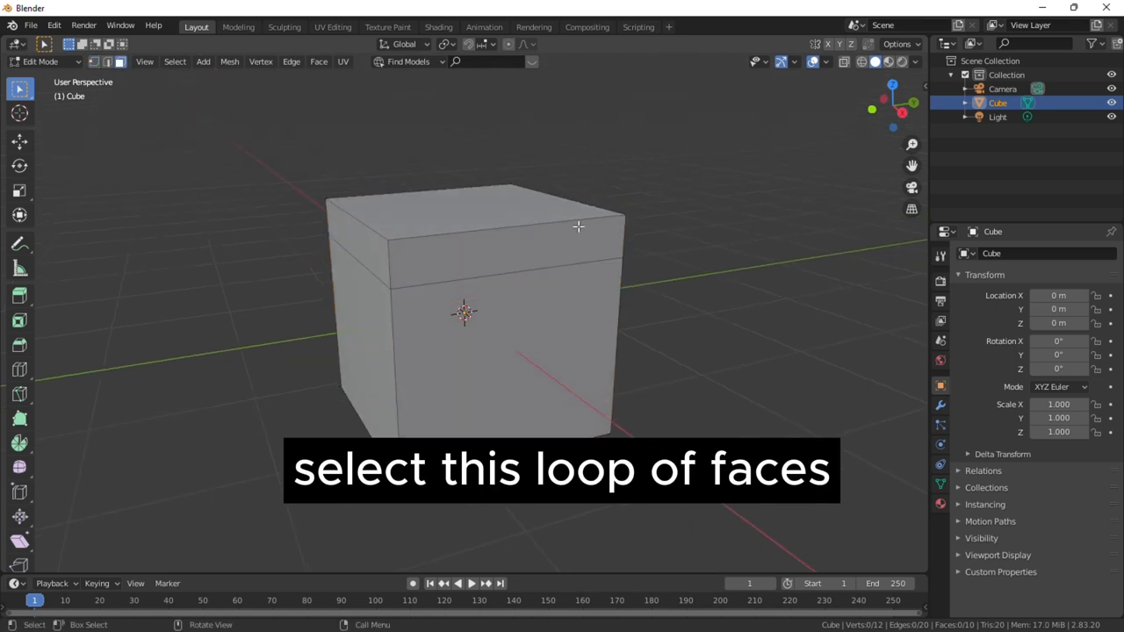
key("alt+e")
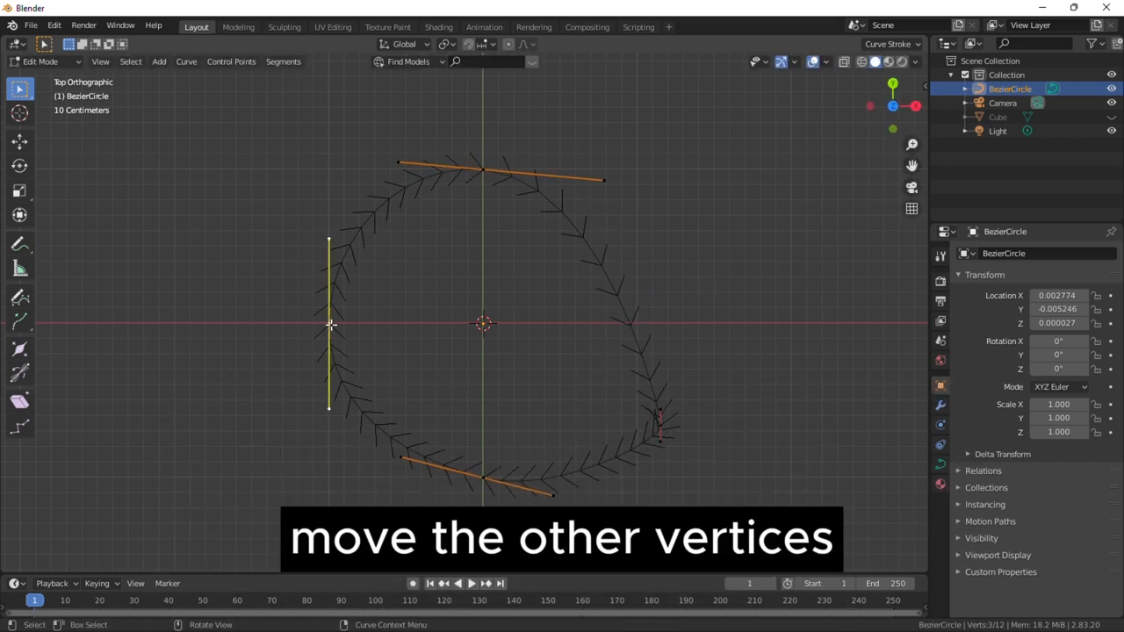
key("Tab")
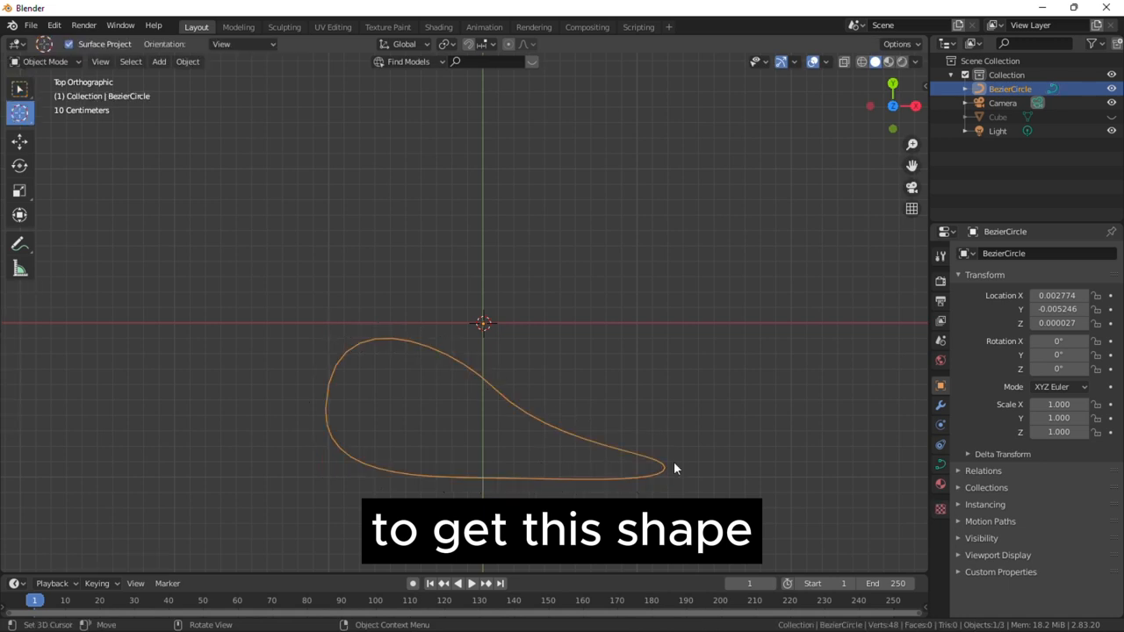
Thicken the loop curve with Bevel Depth 0.03 and Extrude 0.3
right_click(676, 469)
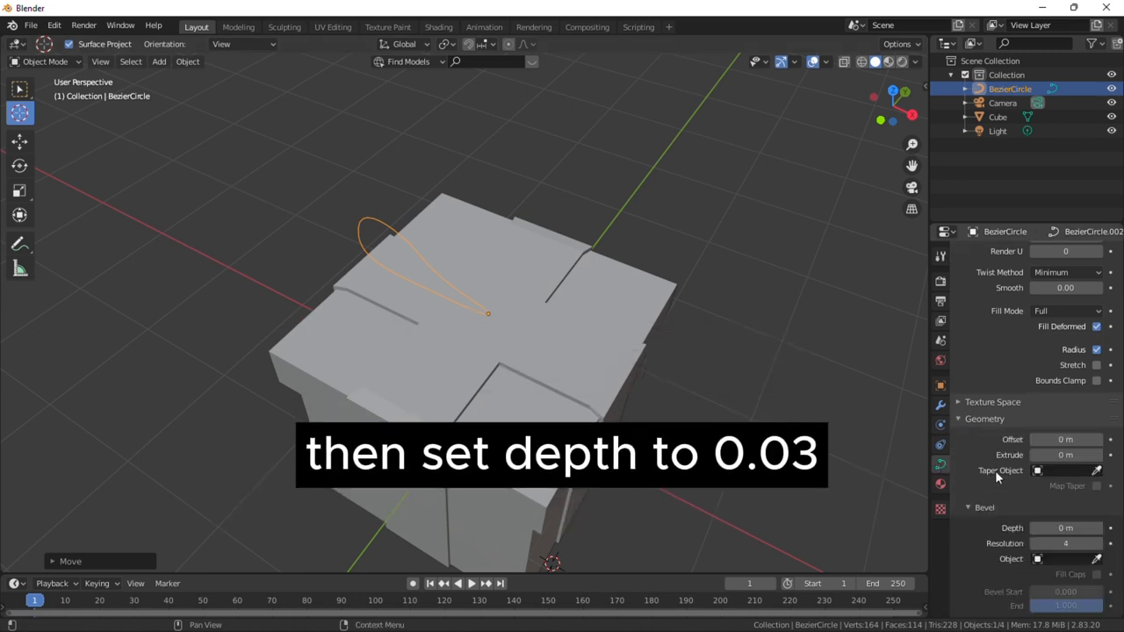
type("0.03")
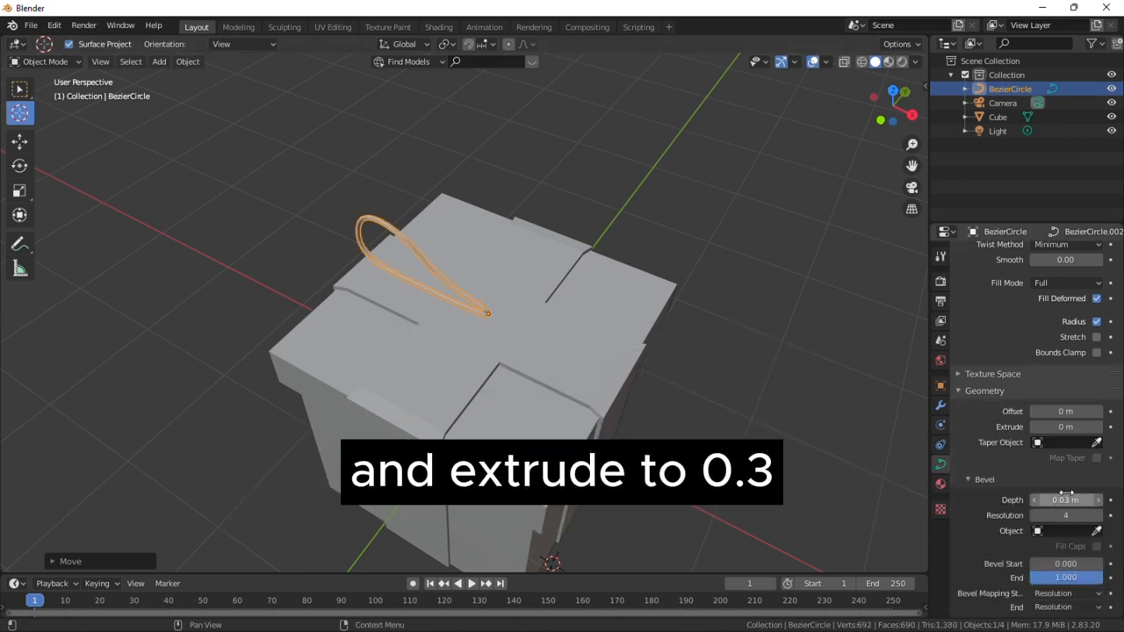
left_click(1065, 426)
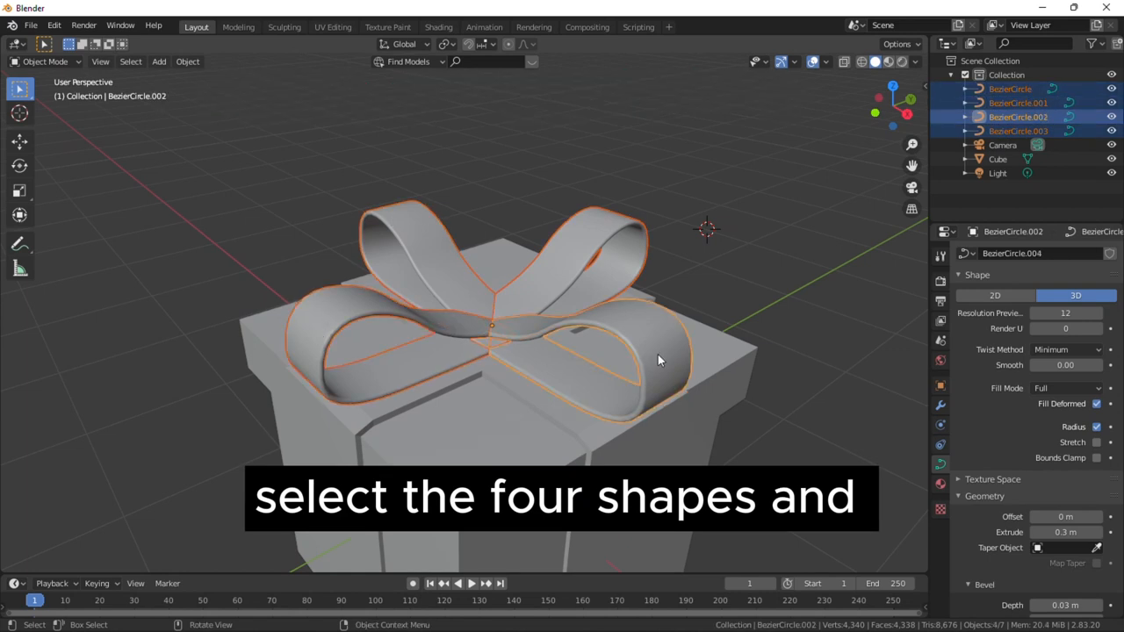
left_click(159, 61)
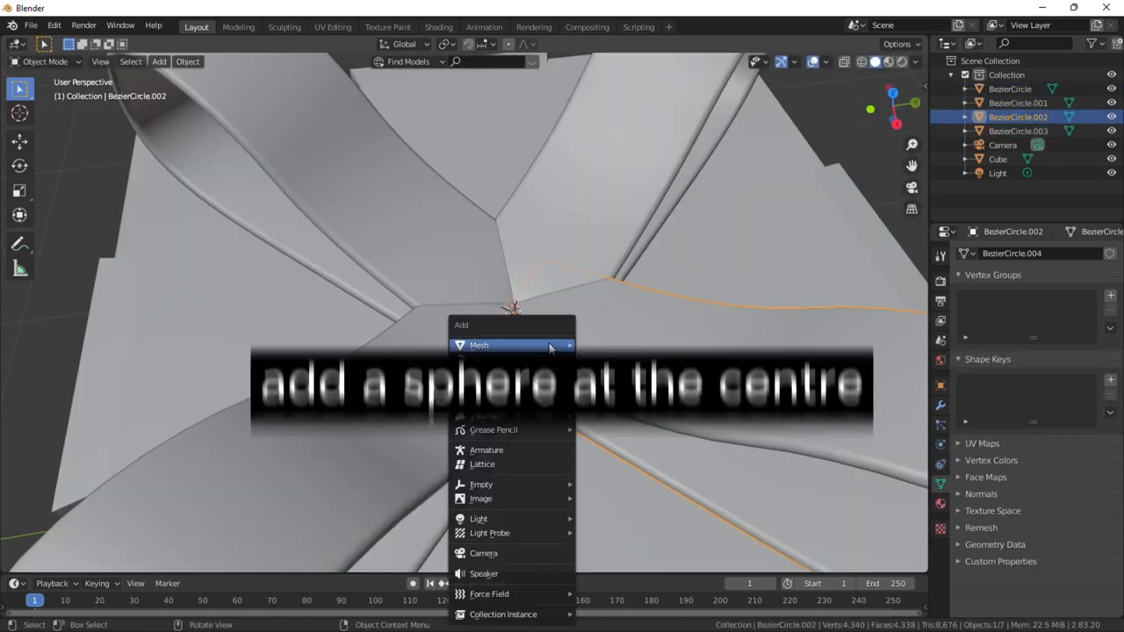